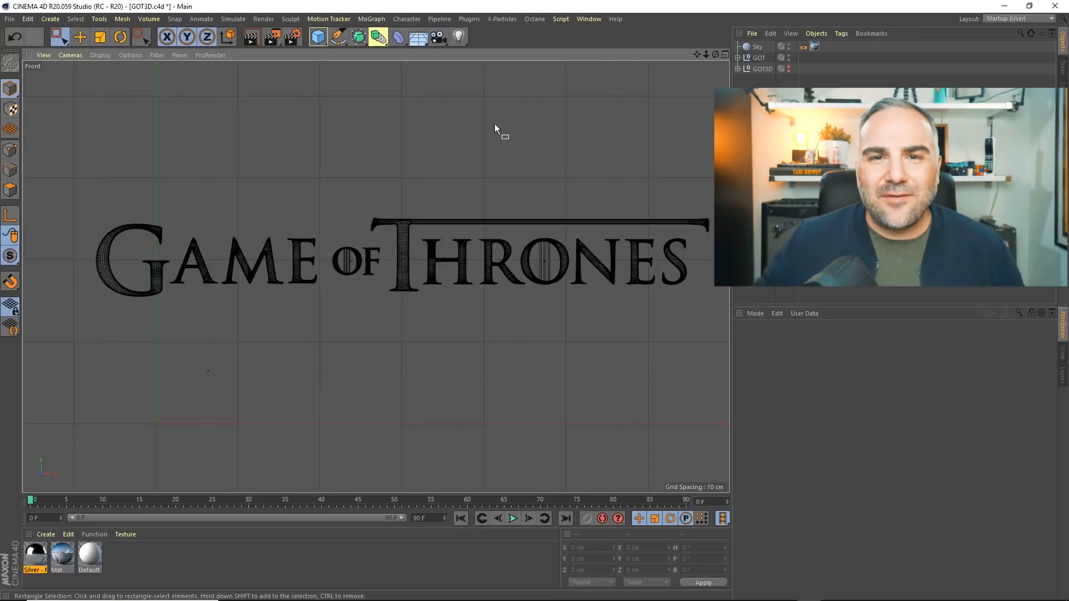
Step: Show the Window menu listing the open documents GOT3D.obj and GOT3D.c4d
left_click(588, 19)
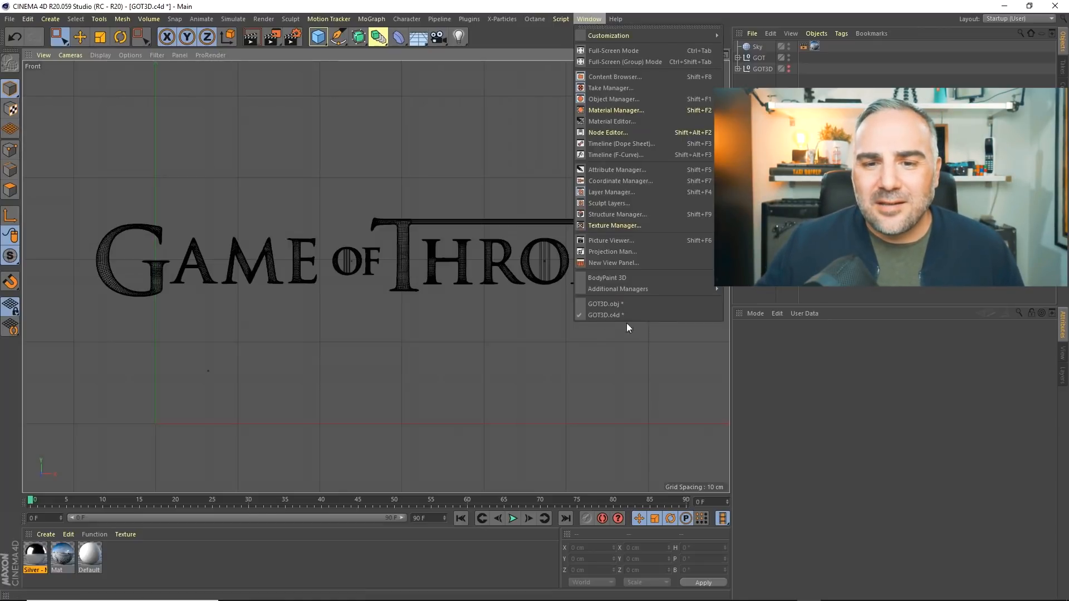
left_click(602, 303)
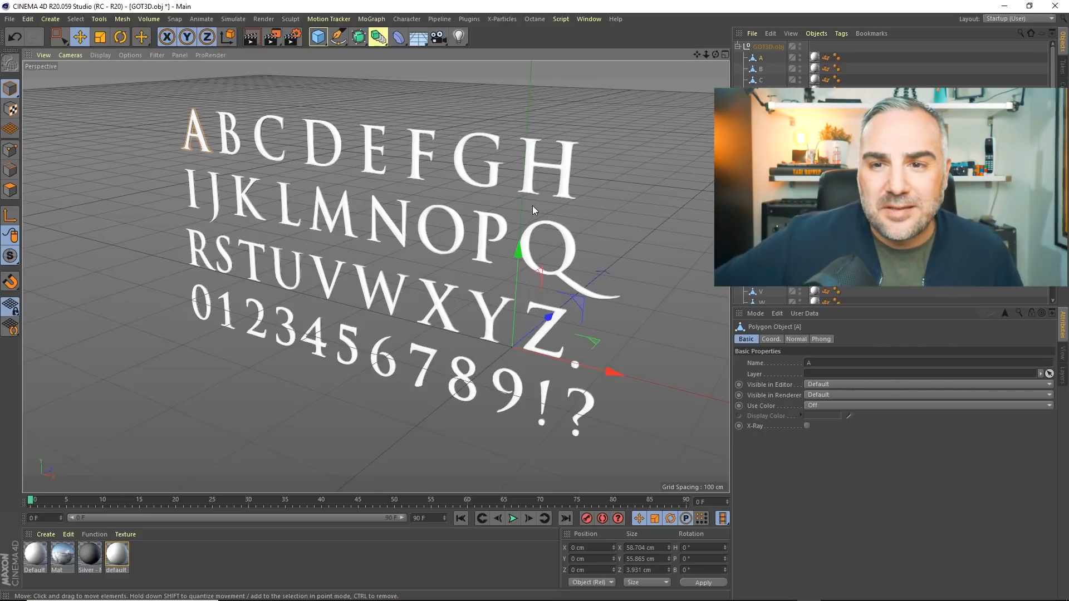
mouse_move(568, 187)
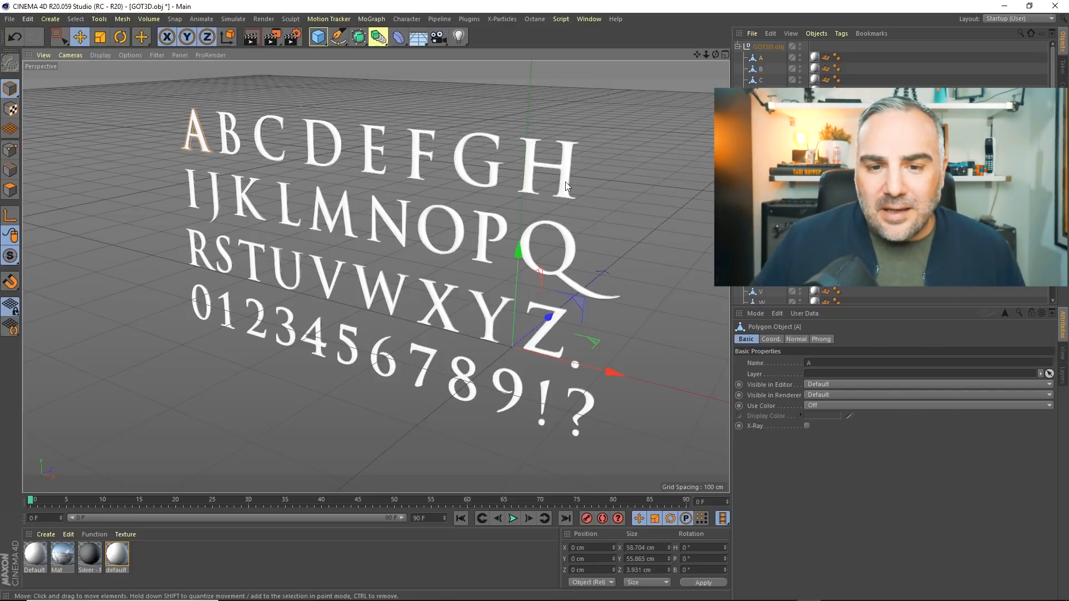
mouse_move(659, 364)
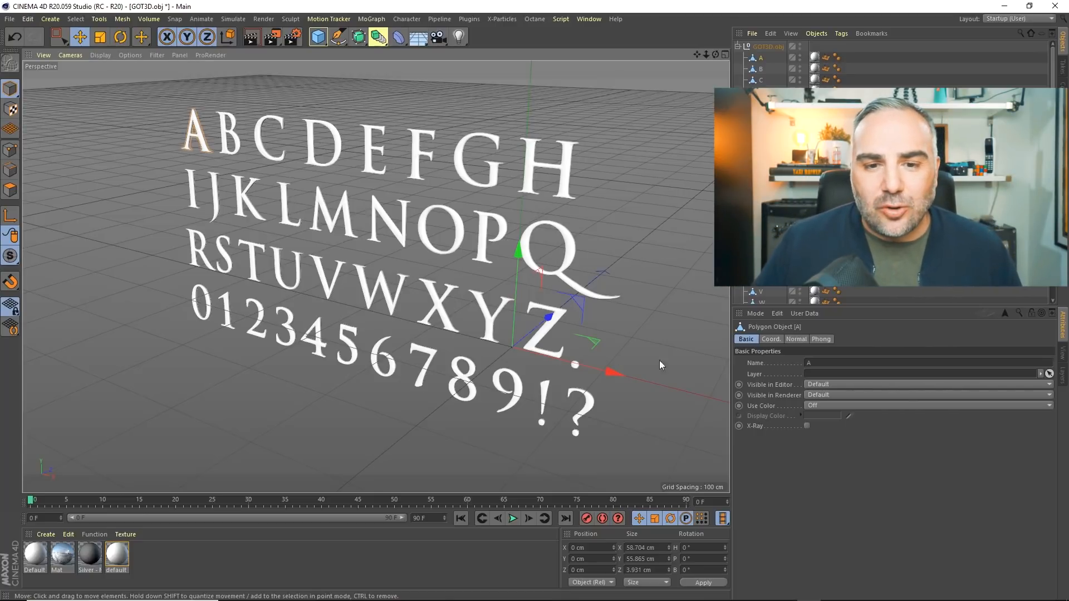
mouse_move(349, 193)
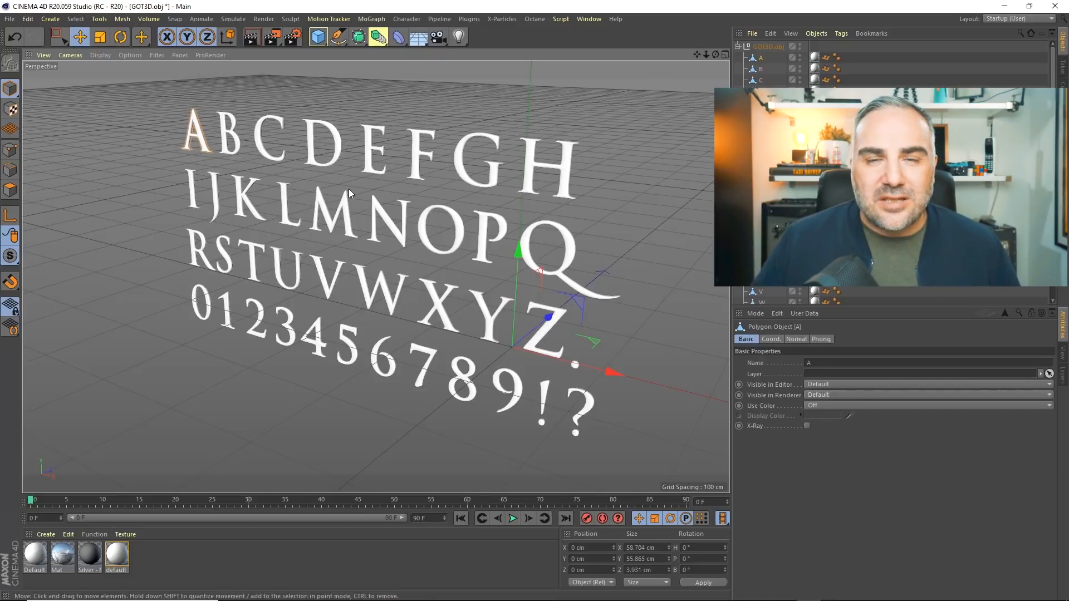
left_click(588, 19)
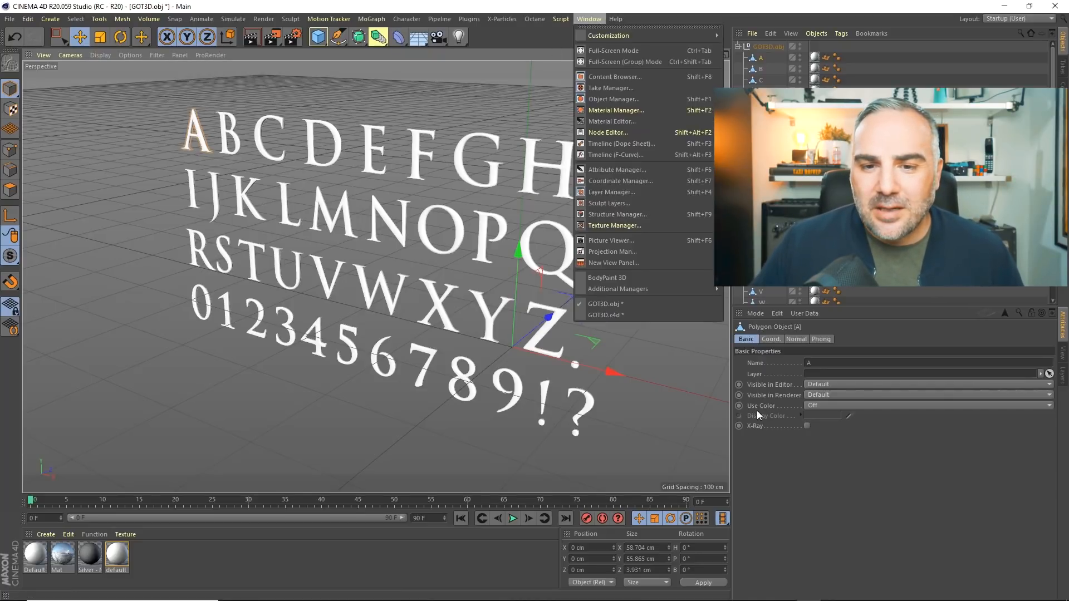
left_click(606, 314)
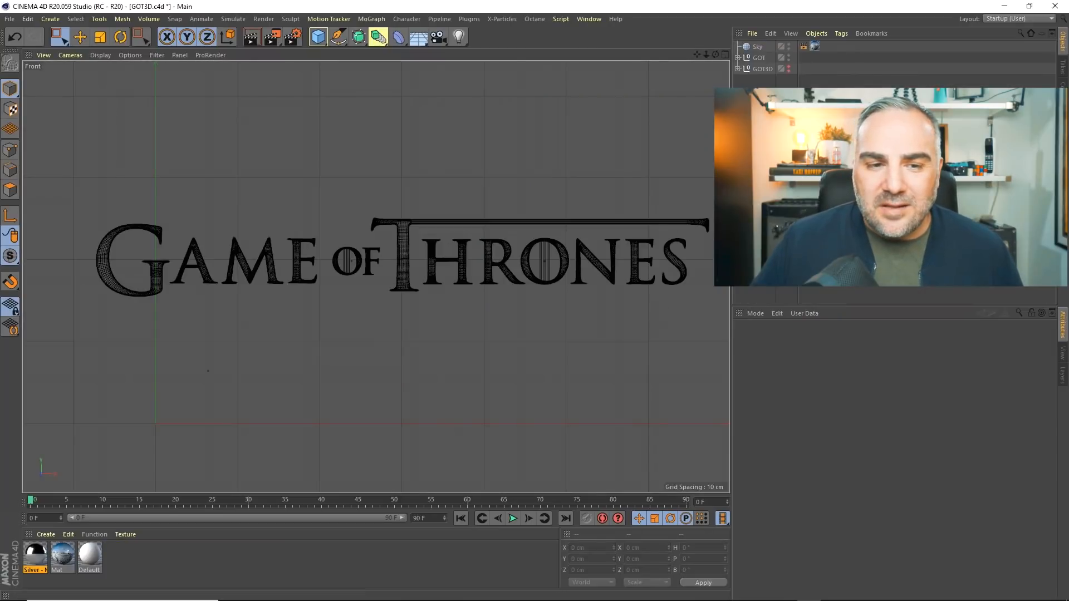